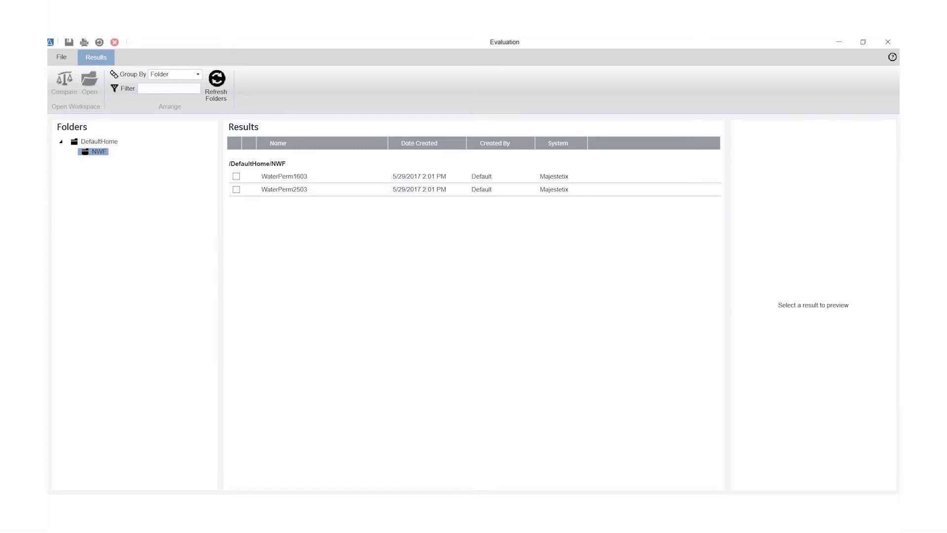
pyautogui.moveTo(271, 205)
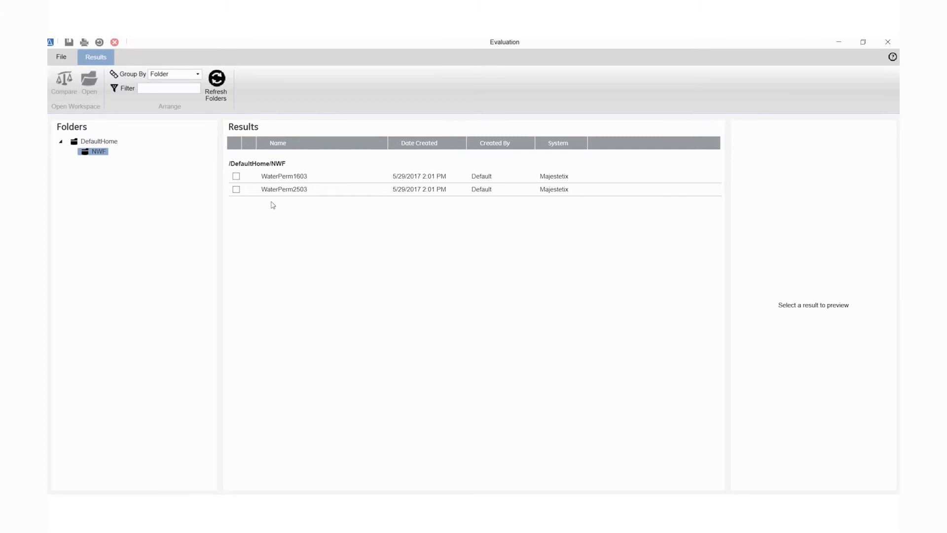
# Step: Compare WaterPerm1603 and WaterPerm2503, overlaying their UV curves
pyautogui.click(283, 189)
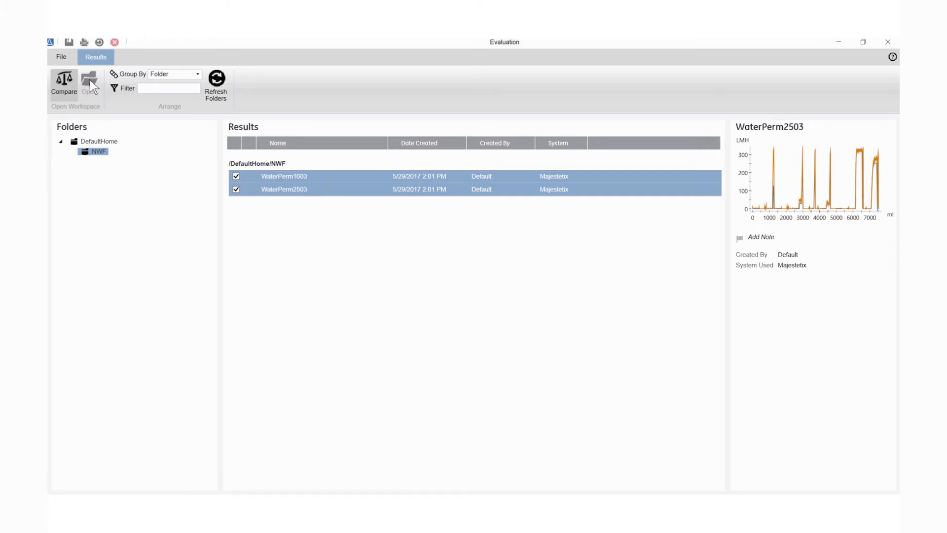
pyautogui.moveTo(63, 81)
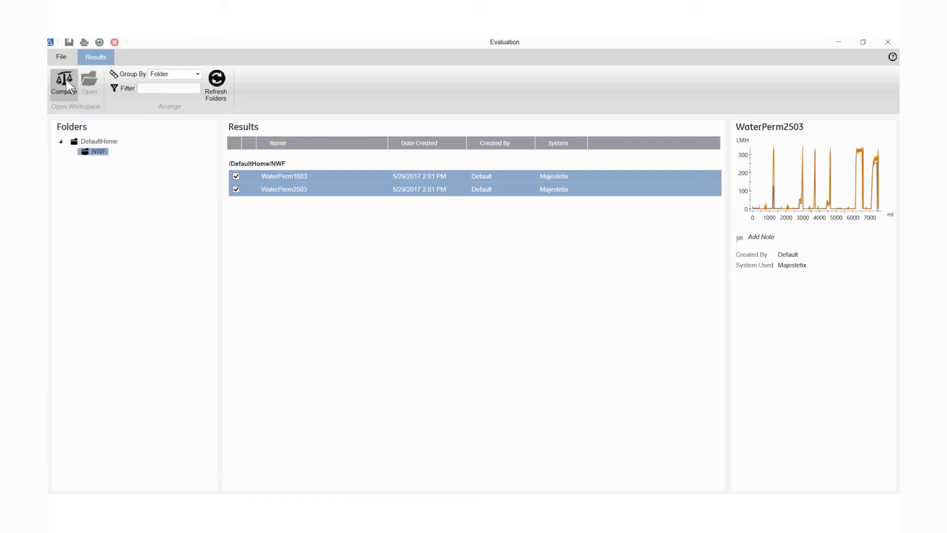
pyautogui.click(63, 84)
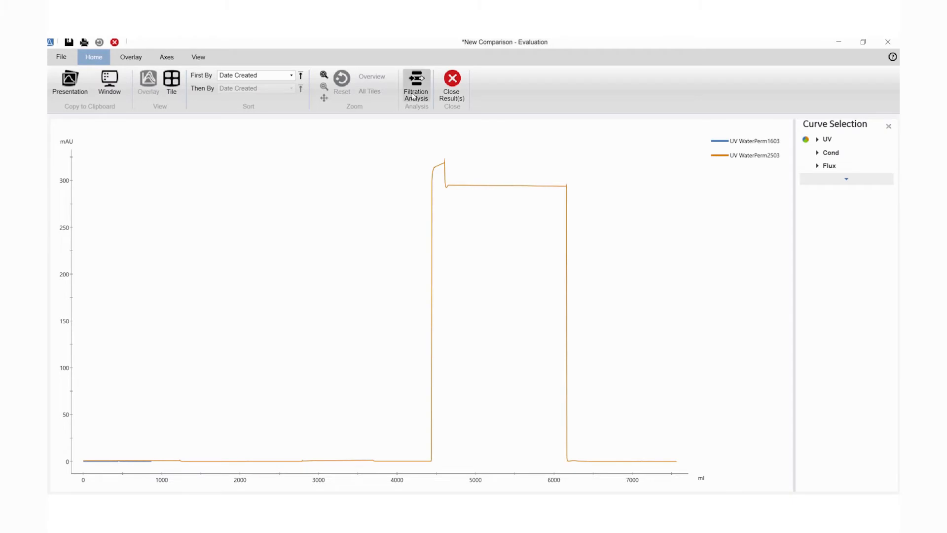
pyautogui.moveTo(415, 83)
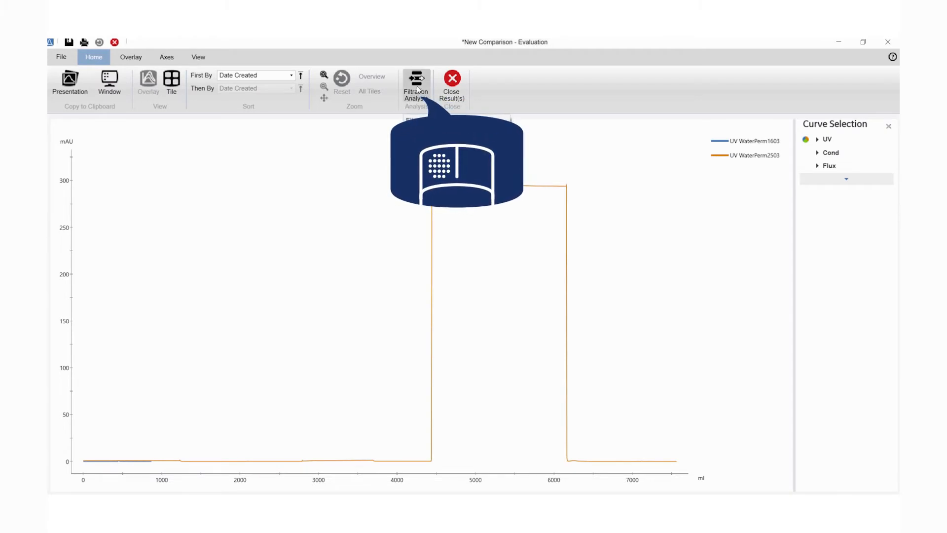
# Step: Start a Filtration Analysis of both results, discarding the unsaved comparison
pyautogui.click(452, 83)
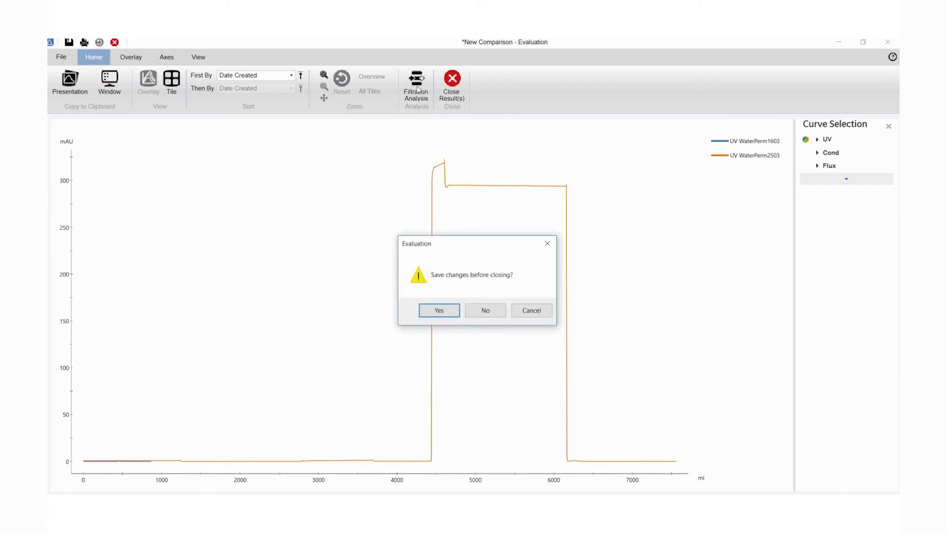
pyautogui.moveTo(453, 216)
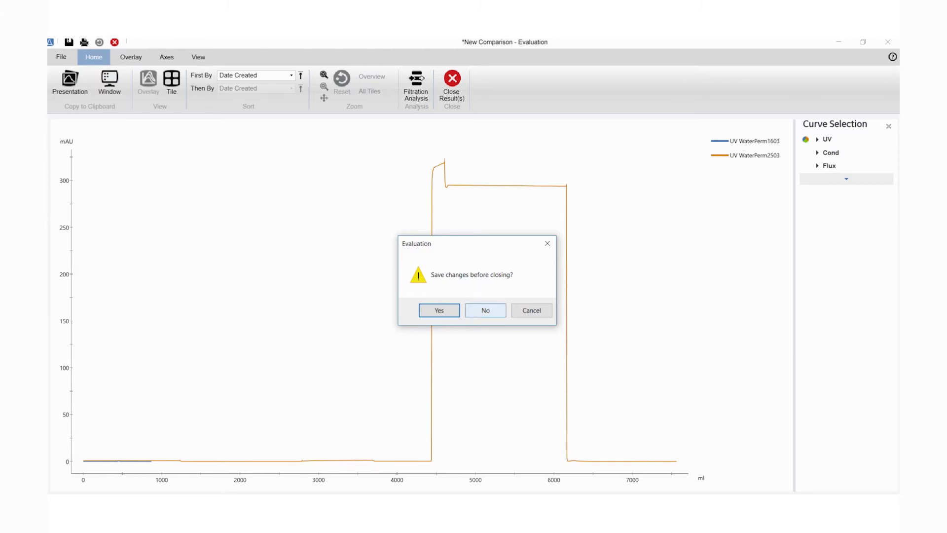
pyautogui.click(485, 310)
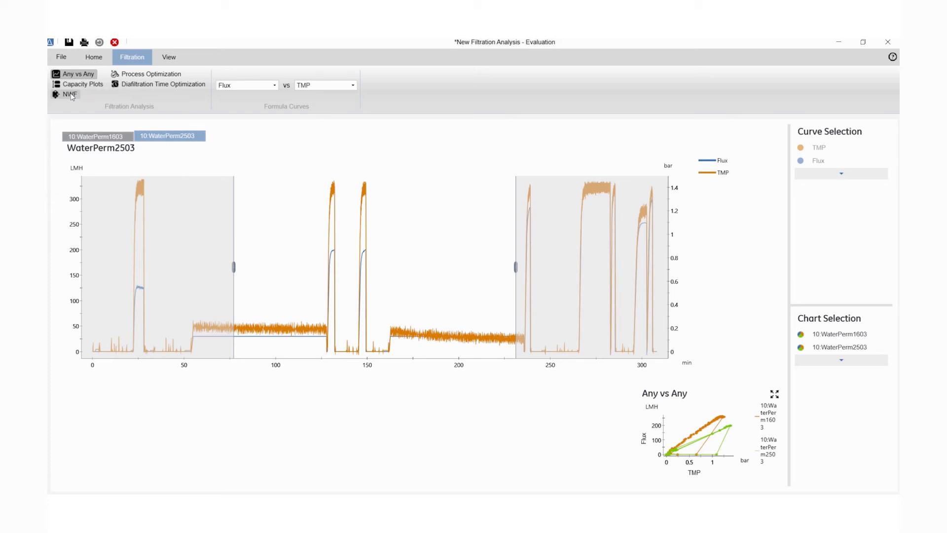
# Step: Switch to the NWF analysis and review the first Formula Curves term's parameters
pyautogui.click(70, 94)
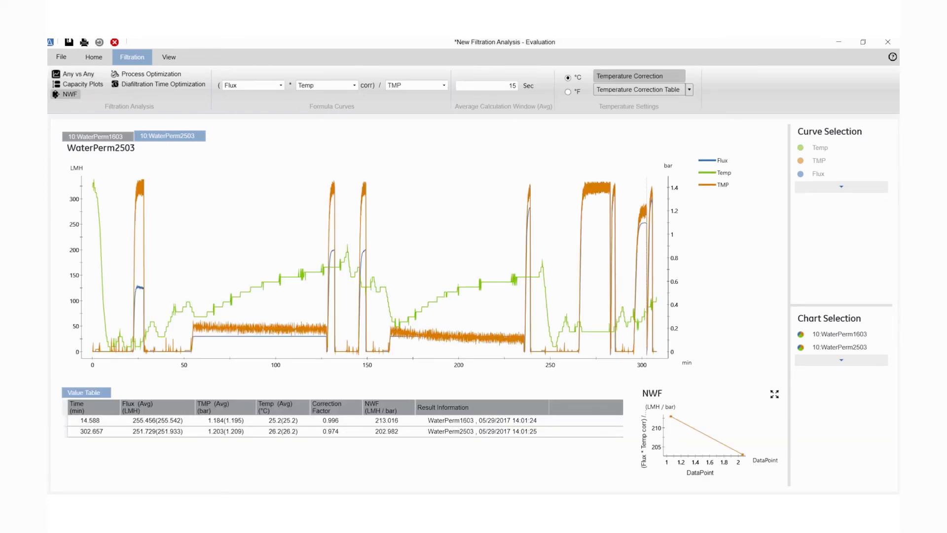
pyautogui.moveTo(281, 87)
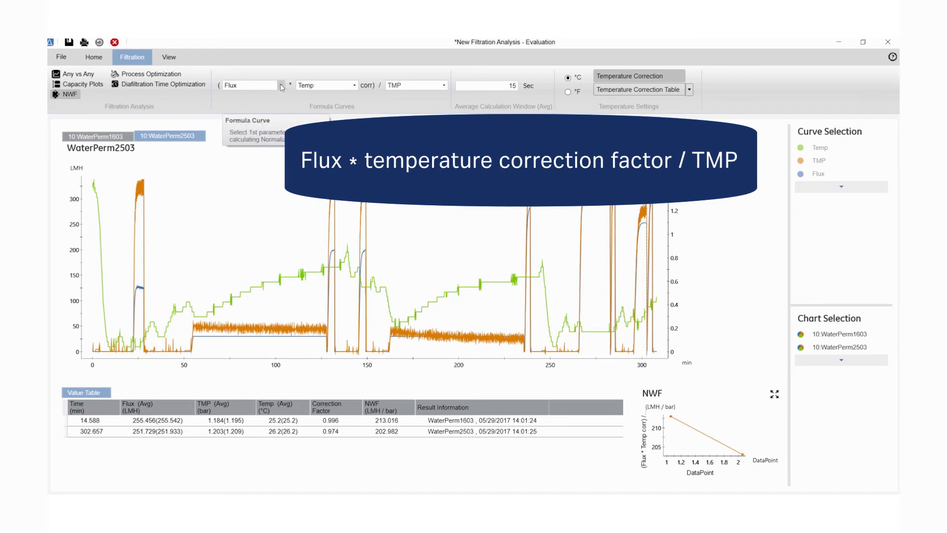
pyautogui.click(280, 85)
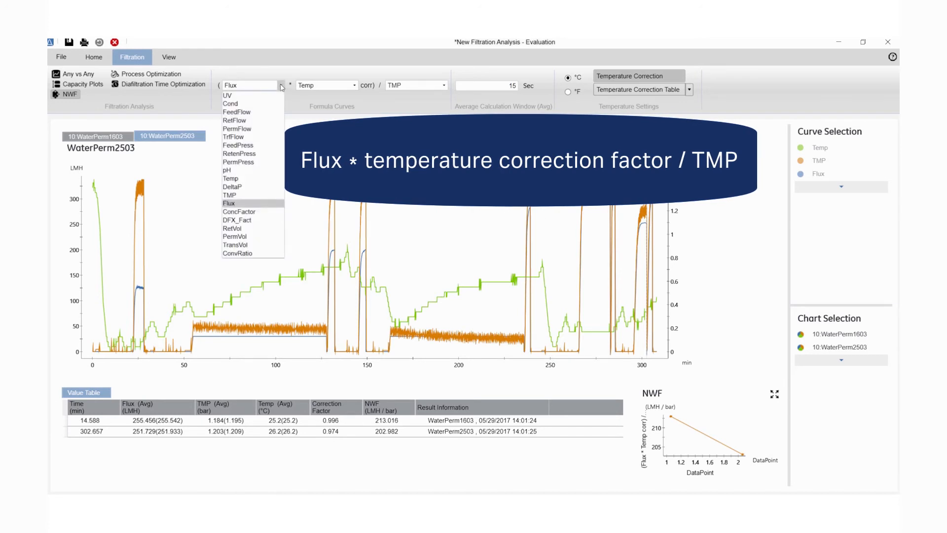
pyautogui.moveTo(231, 178)
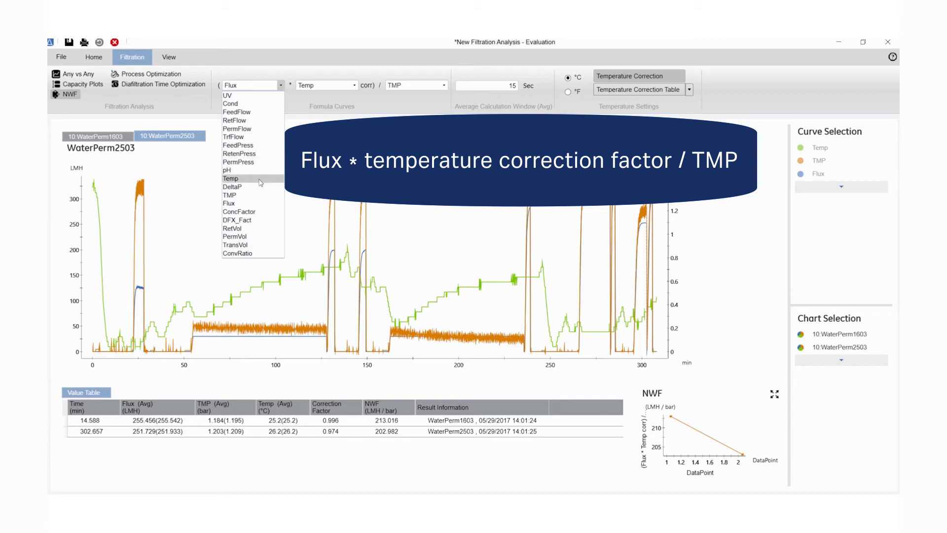
pyautogui.moveTo(229, 203)
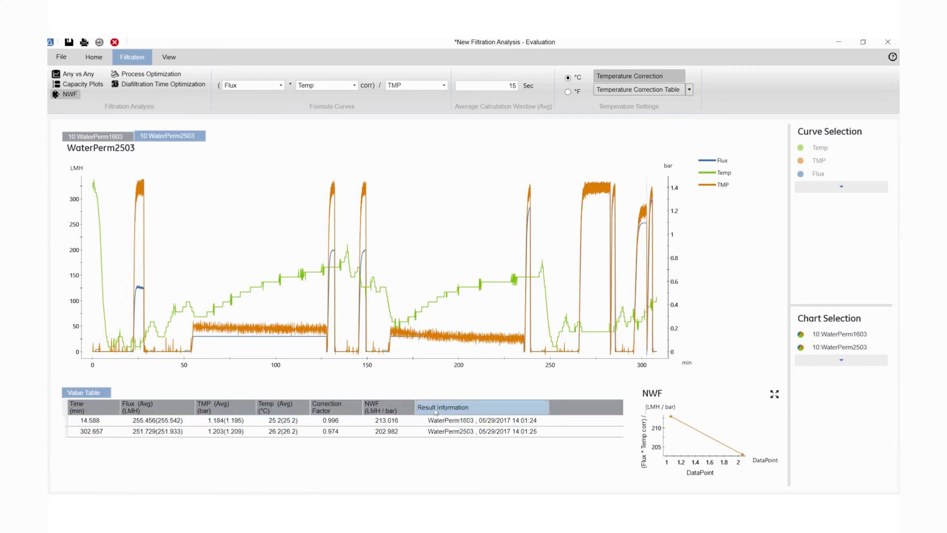
pyautogui.moveTo(598, 337)
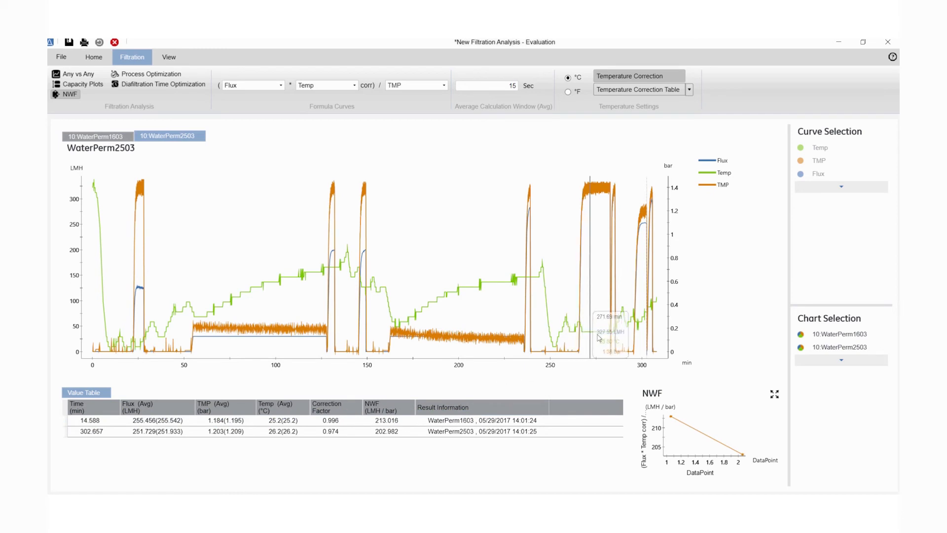
pyautogui.moveTo(641, 321)
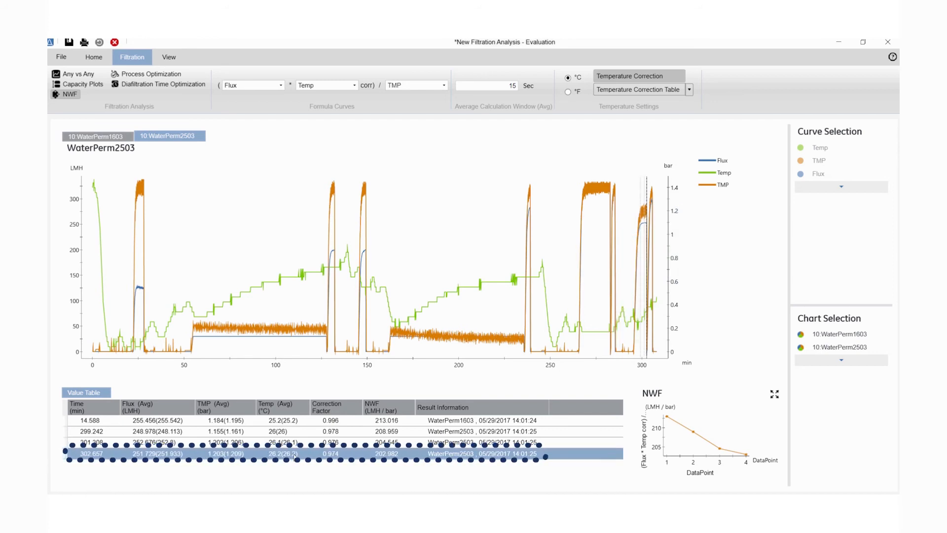
# Step: Exclude the 302.657 min data point from the NWF value table
pyautogui.rightClick(293, 453)
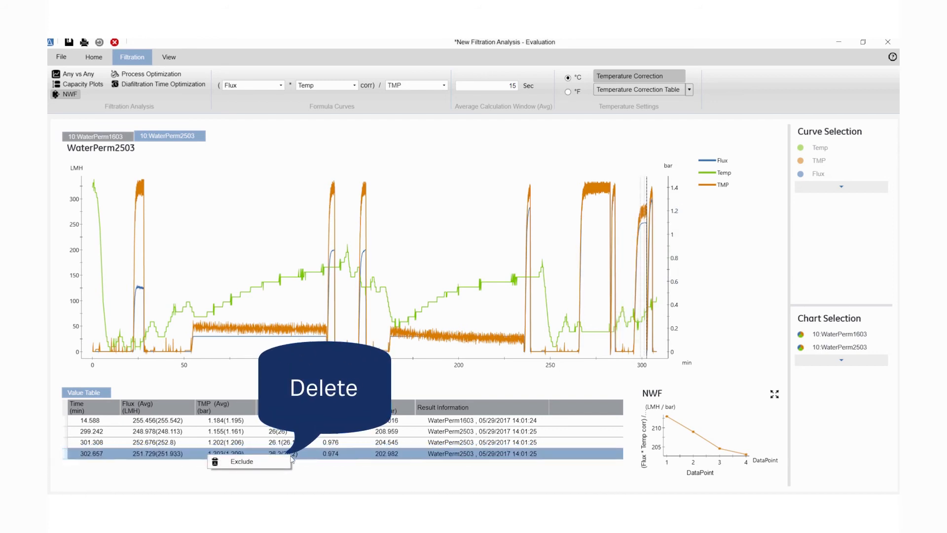
pyautogui.click(241, 461)
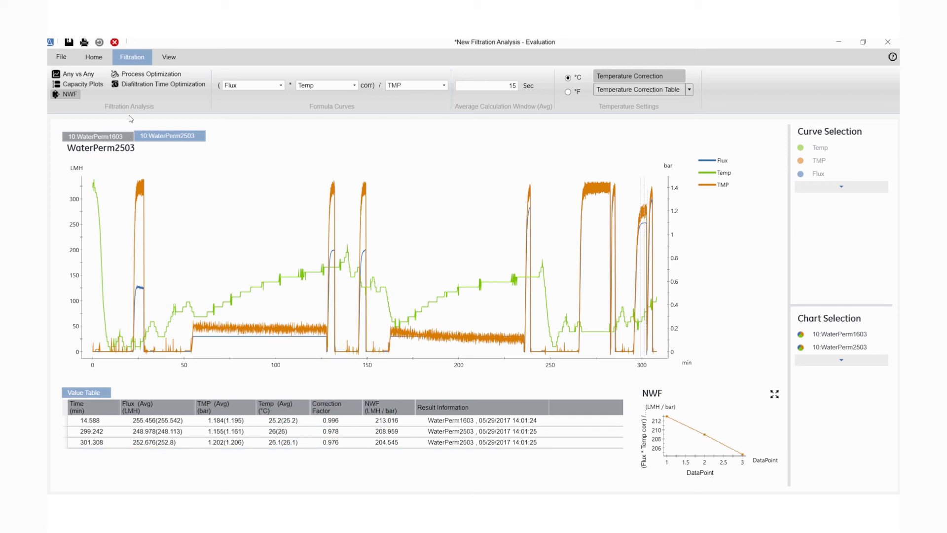
pyautogui.moveTo(94, 57)
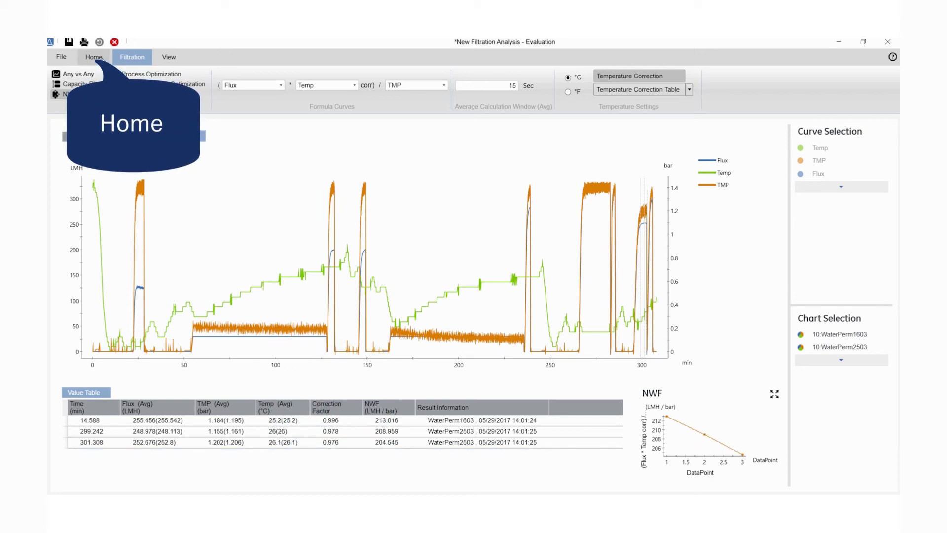
# Step: Export the NWF value table as 'data' CSV in the Results folder
pyautogui.click(94, 57)
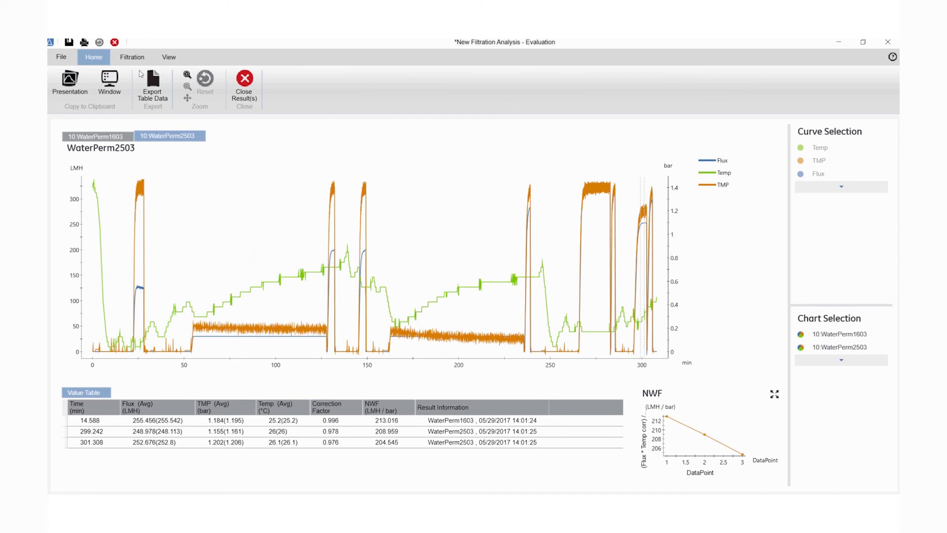
pyautogui.moveTo(152, 81)
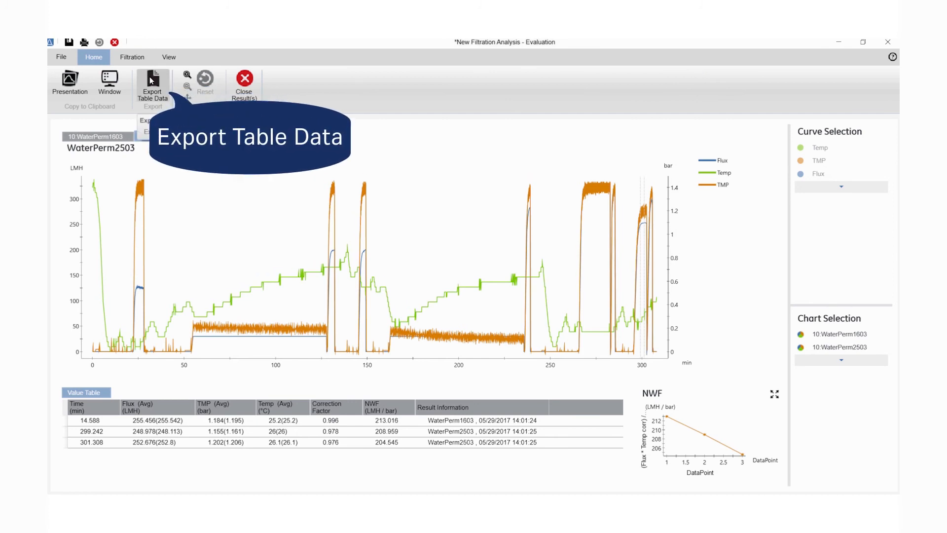
pyautogui.click(152, 83)
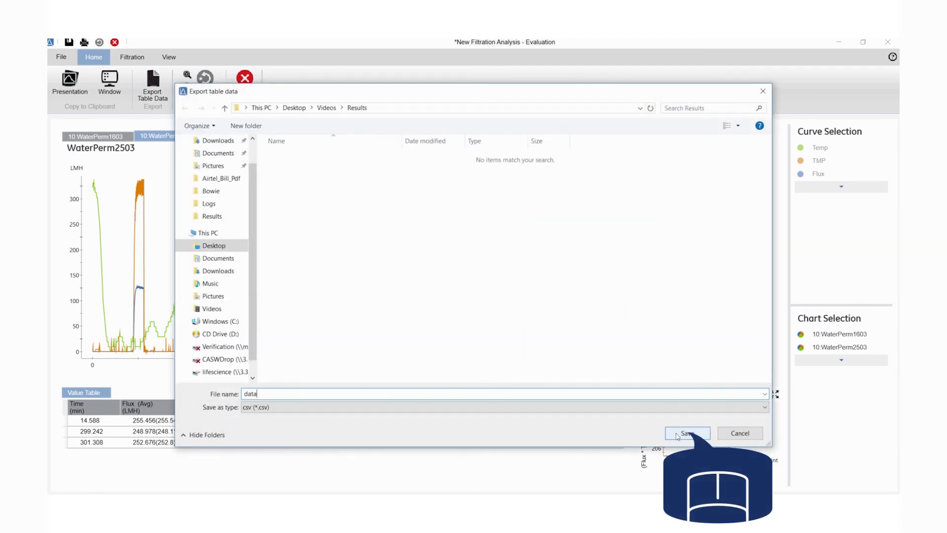
pyautogui.click(687, 433)
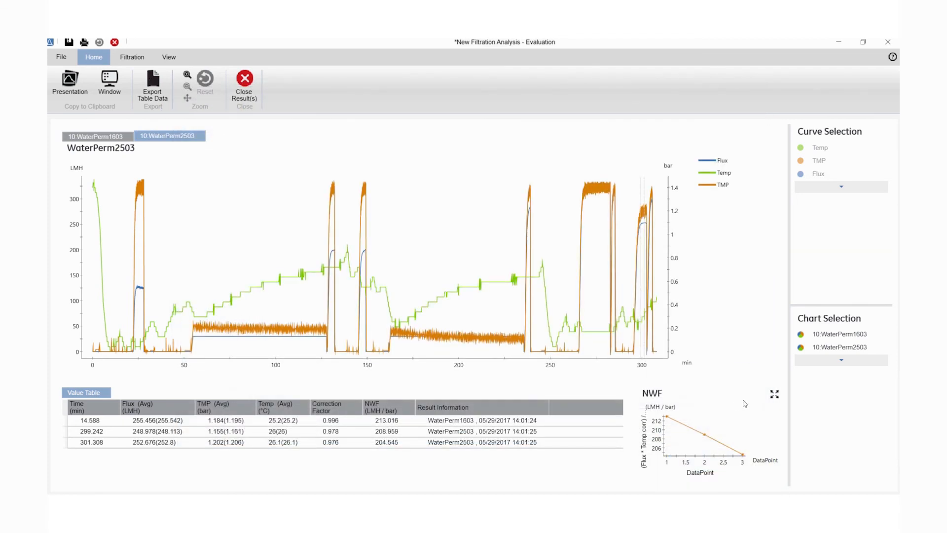
pyautogui.moveTo(775, 394)
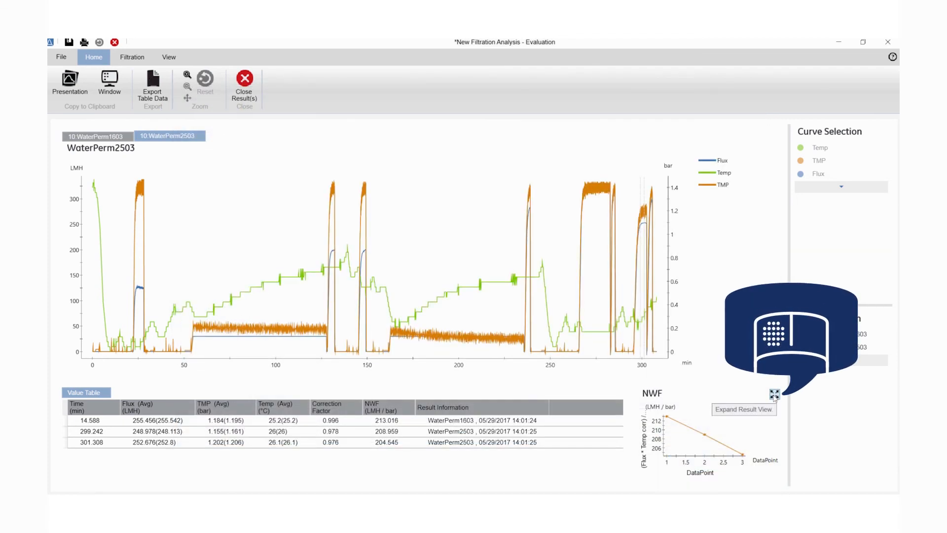
# Step: Expand the three-point NWF chart to fill the result view
pyautogui.click(775, 393)
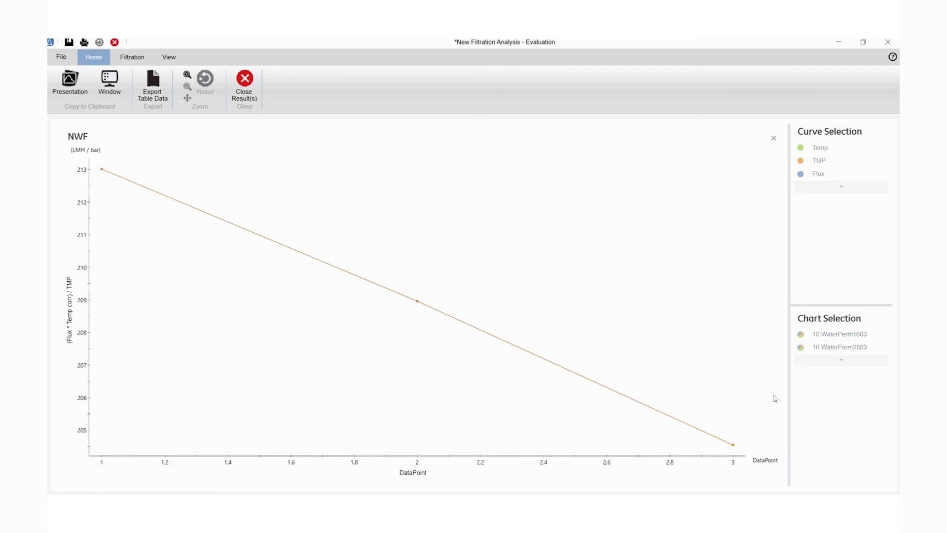
pyautogui.moveTo(374, 246)
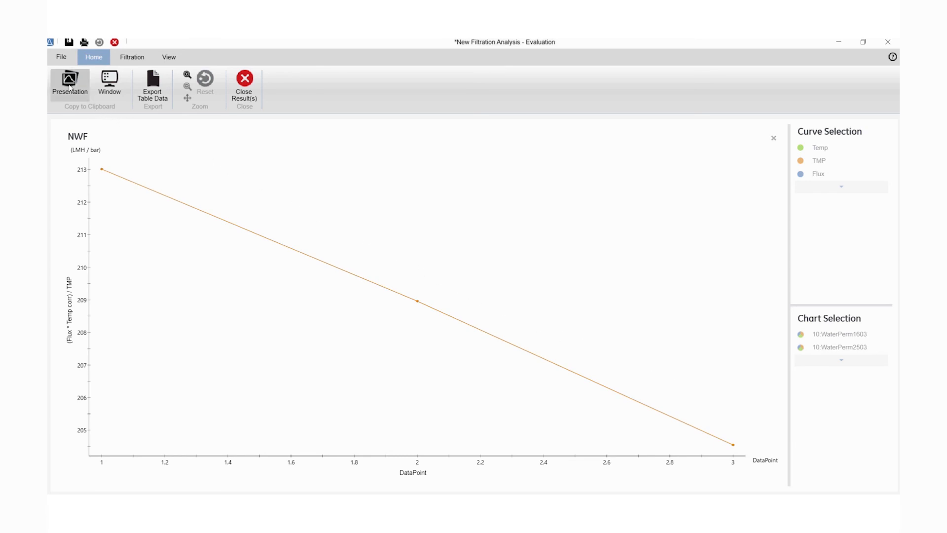
pyautogui.moveTo(70, 84)
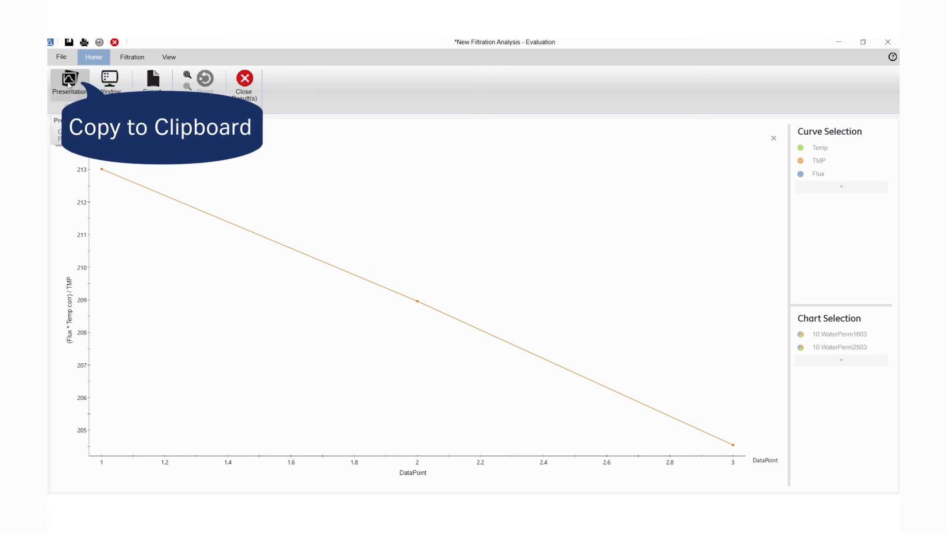